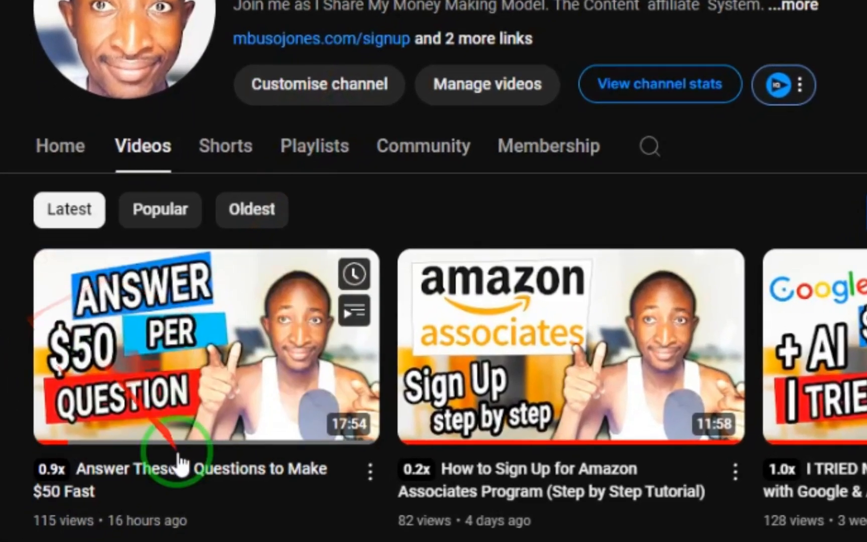
Scroll through the YouTube channel's video list before heading to the Gmail gift card email.
scroll(down, 3)
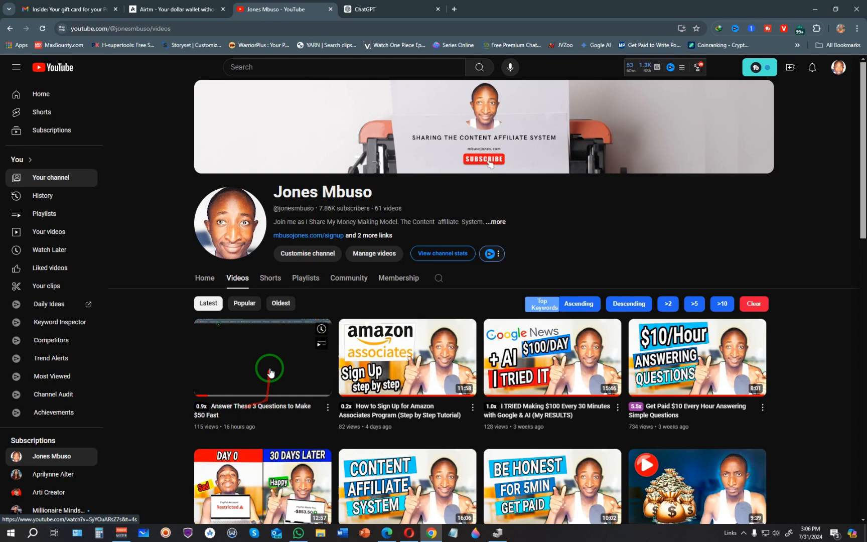
mouse_move(269, 368)
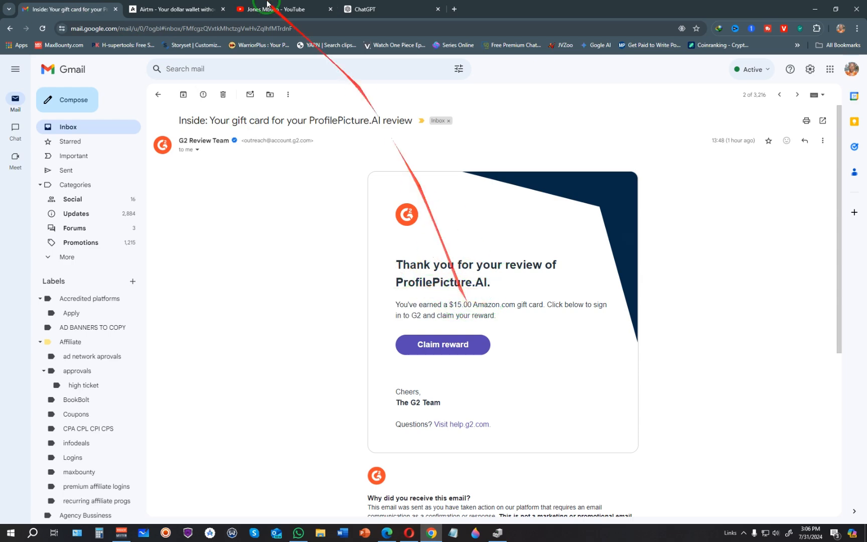
click(281, 9)
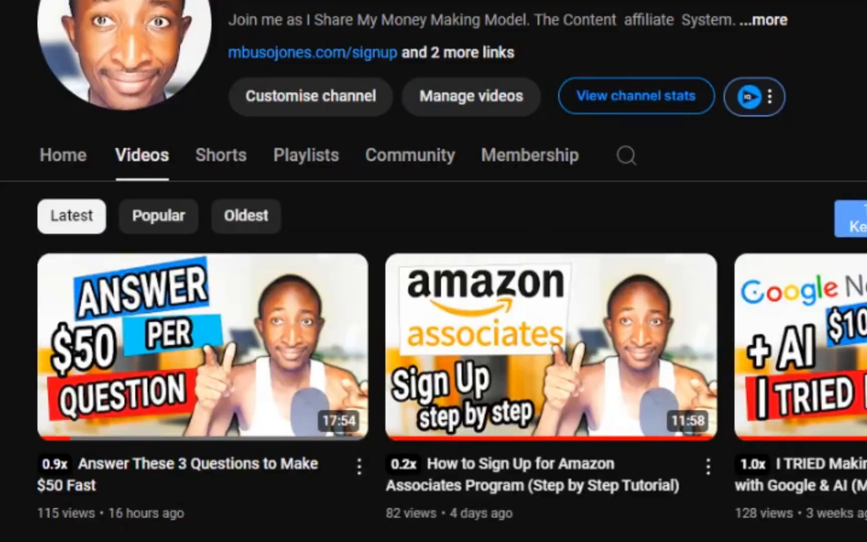
click(69, 9)
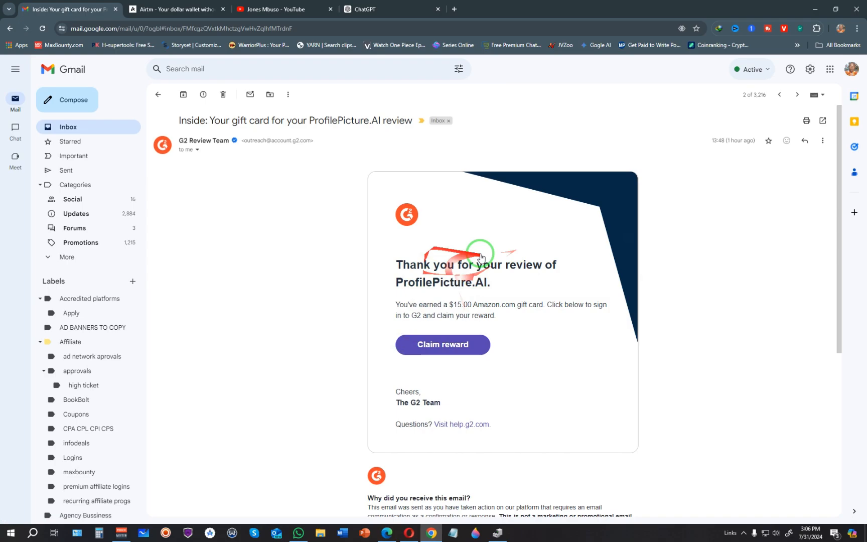
Claim the $15.00 Amazon.com gift card reward on G2 and copy its security code.
click(442, 345)
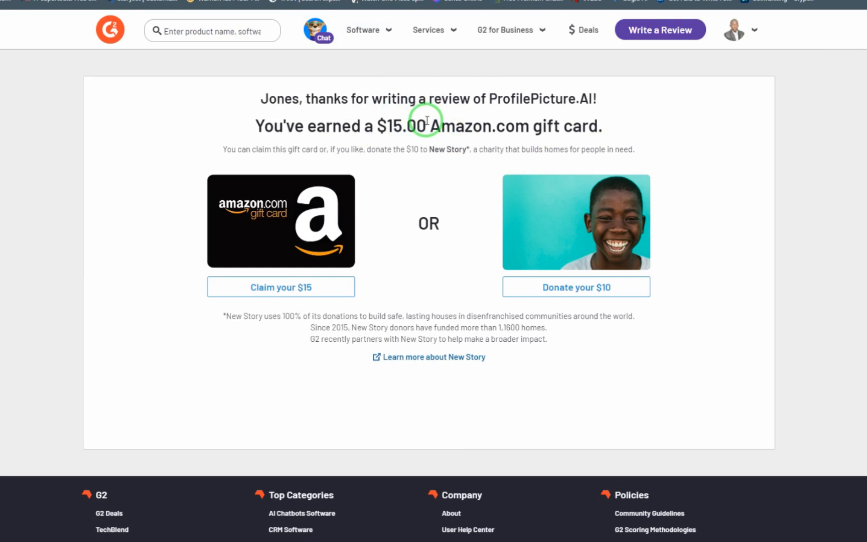
scroll(down, 3)
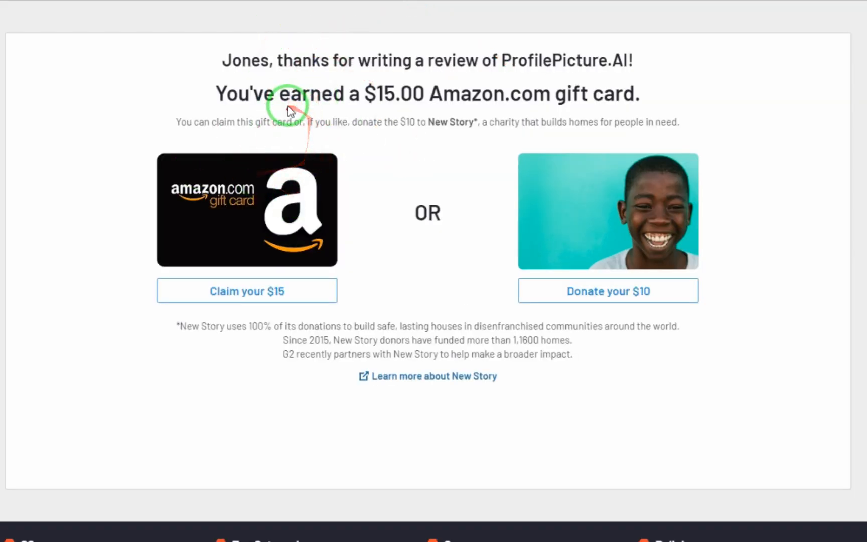
mouse_move(247, 290)
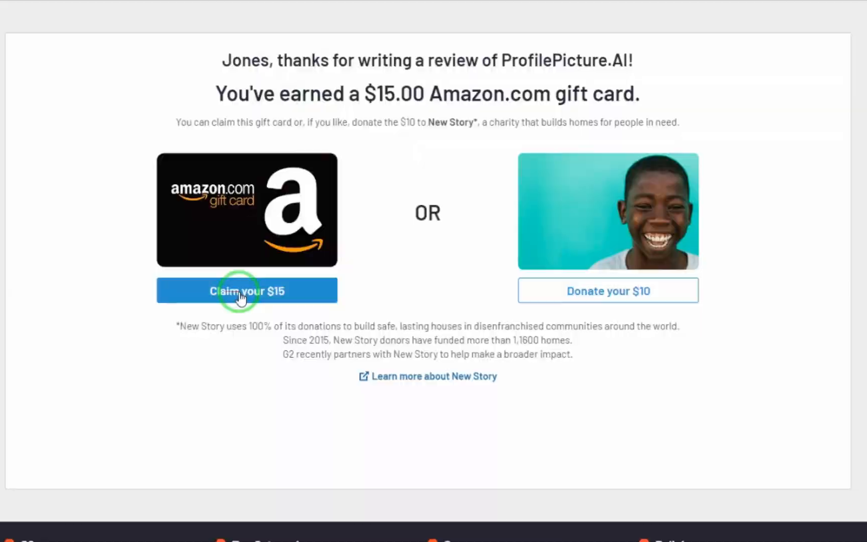
click(246, 290)
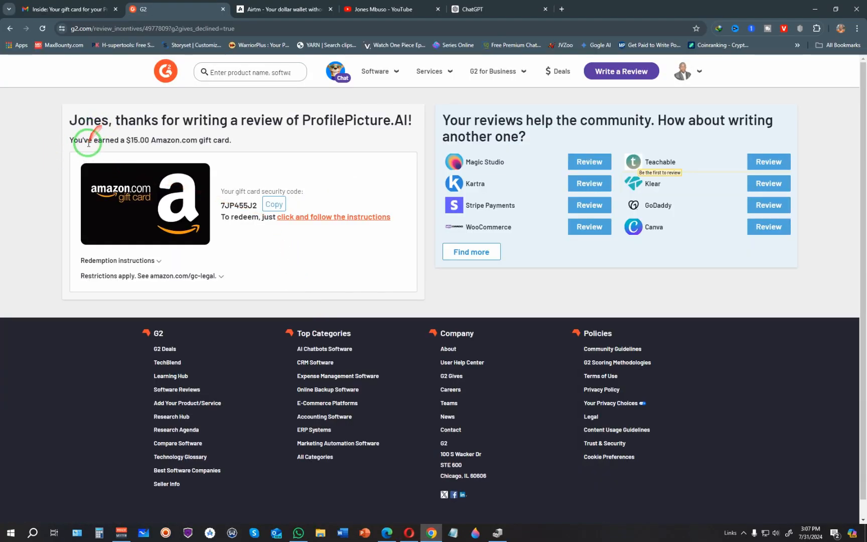
mouse_move(141, 145)
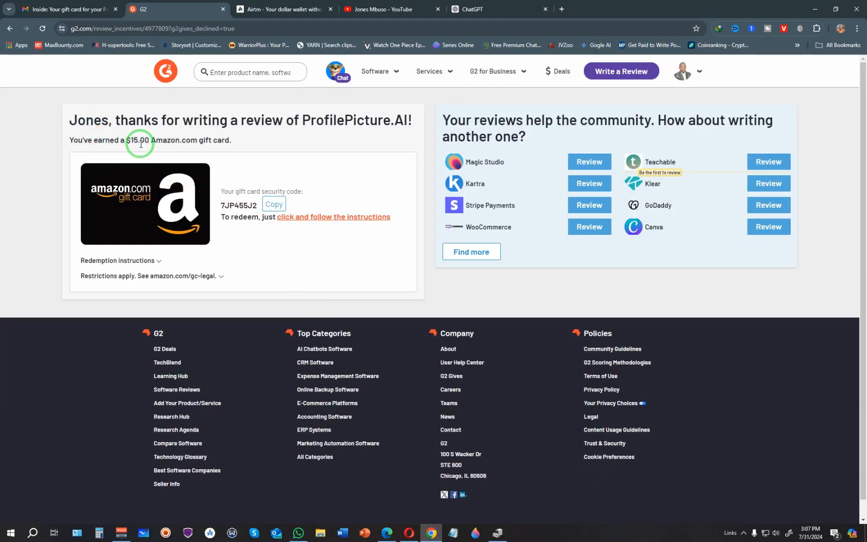
mouse_move(231, 190)
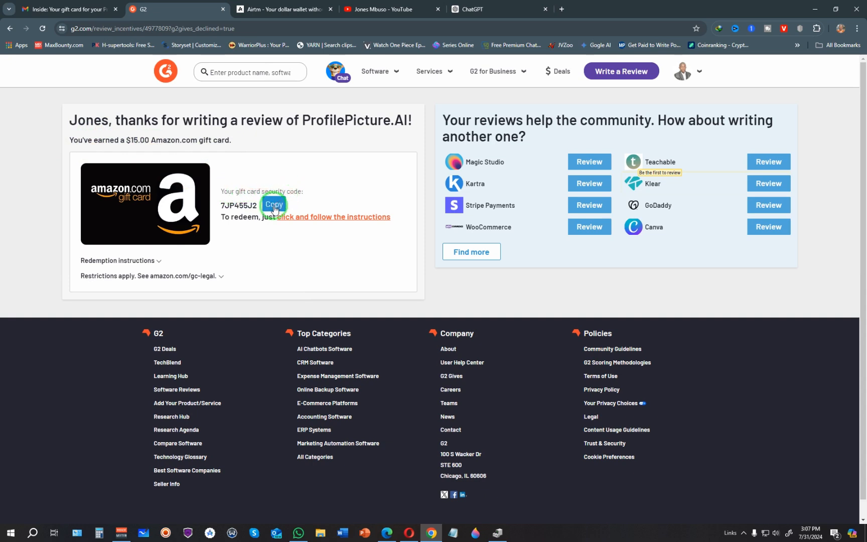
click(274, 208)
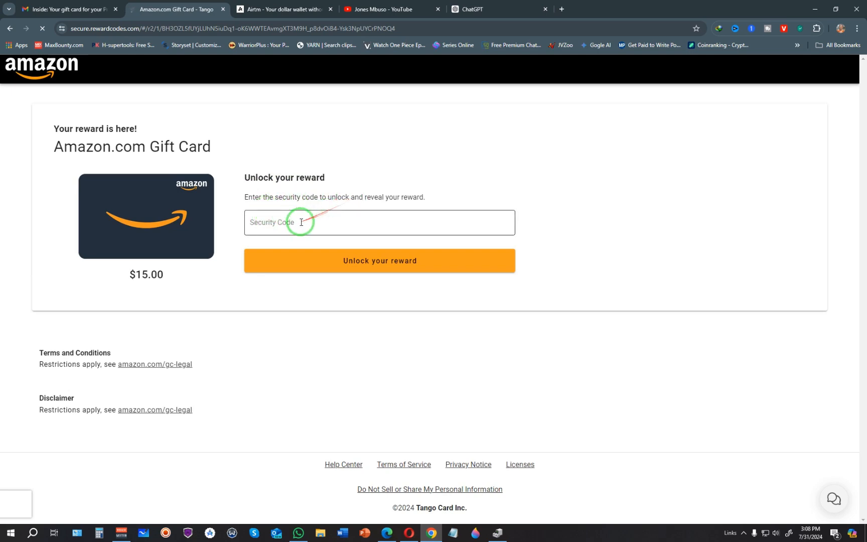
Paste the security code to unlock the $15 Amazon gift card on Tango Card and copy its claim code.
right_click(300, 221)
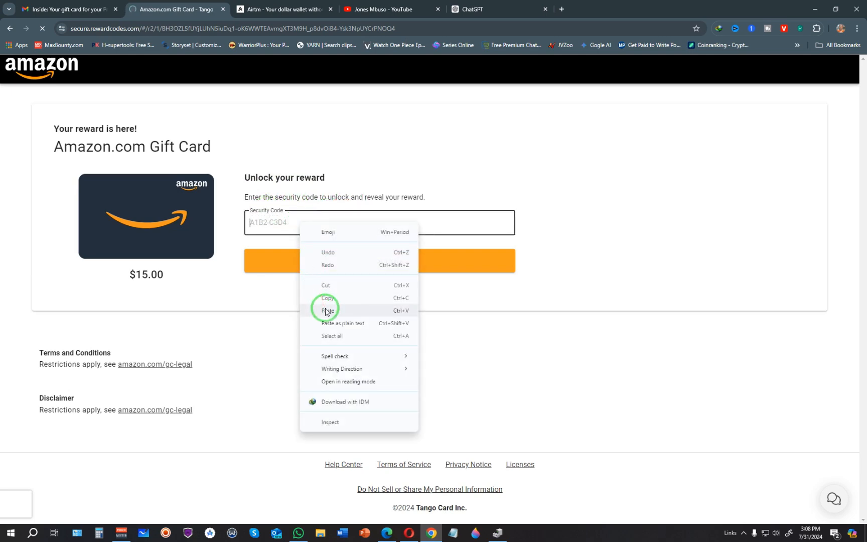
click(328, 310)
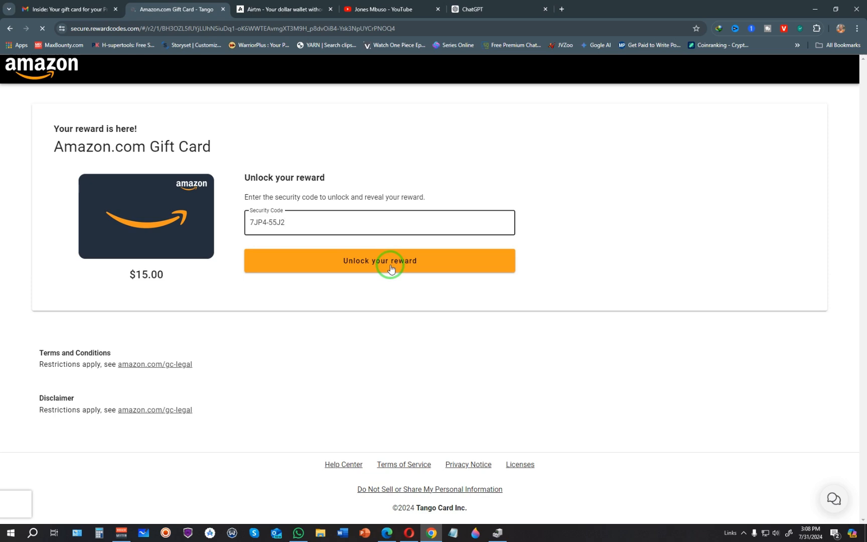
click(379, 260)
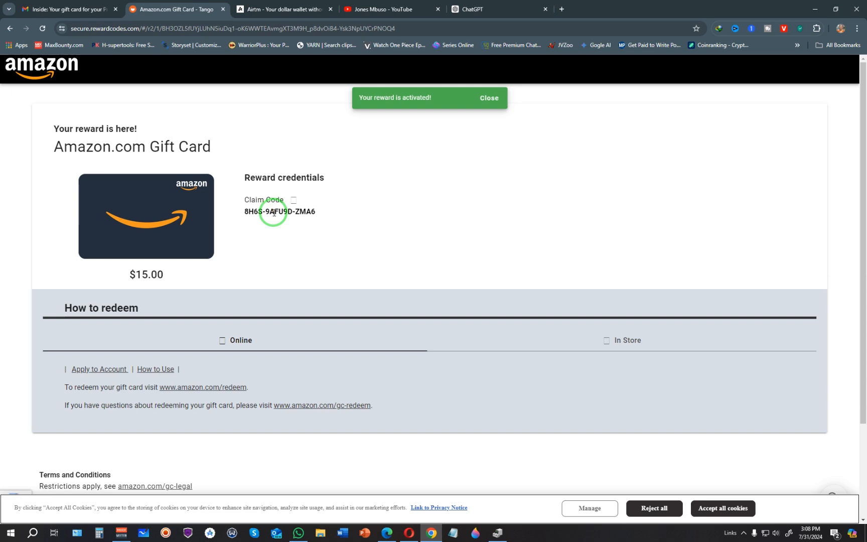
click(488, 97)
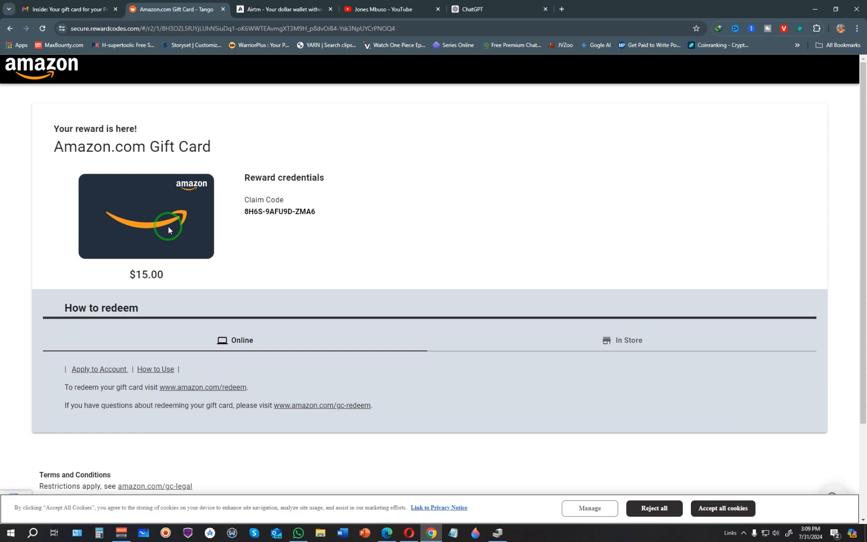
mouse_move(294, 200)
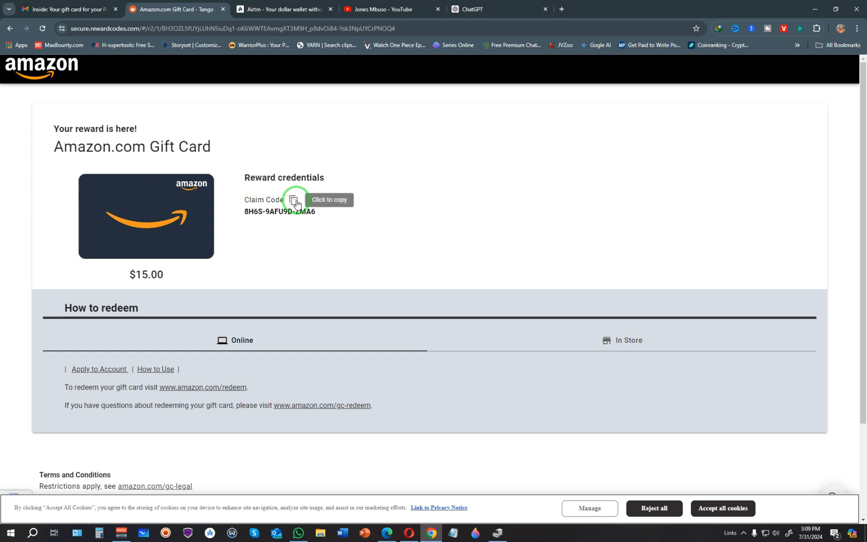
click(283, 9)
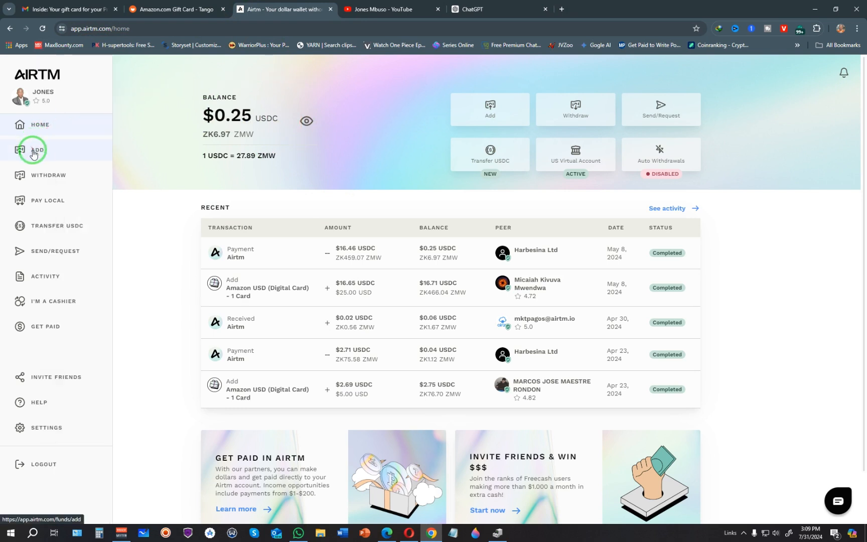
Start an Add funds request from the Airtm home sidebar.
click(37, 149)
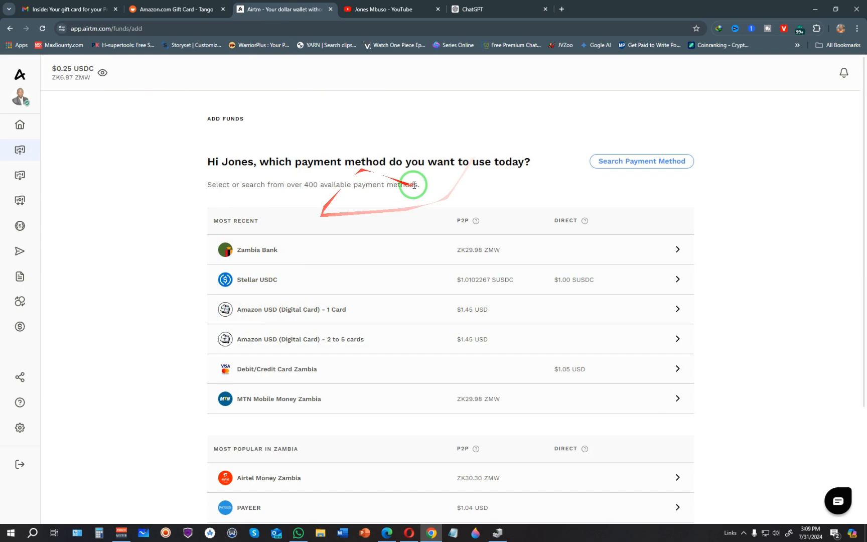
mouse_move(360, 309)
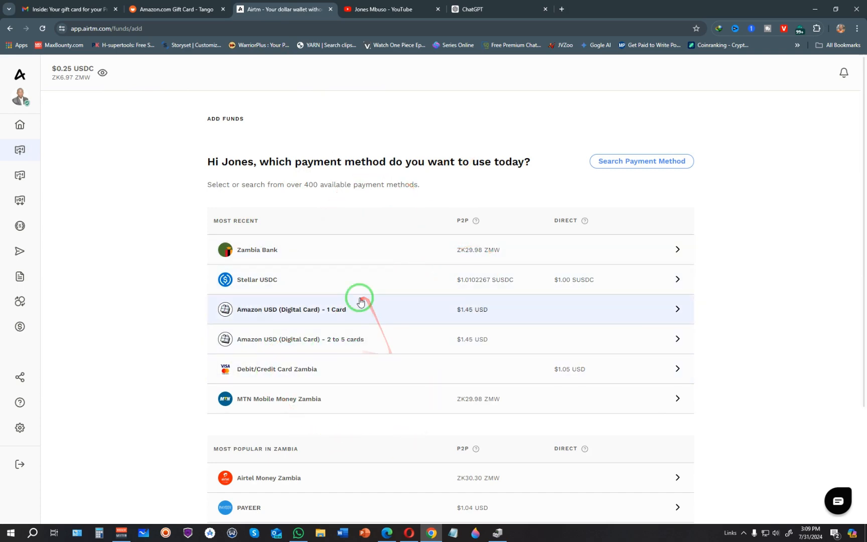
mouse_move(275, 315)
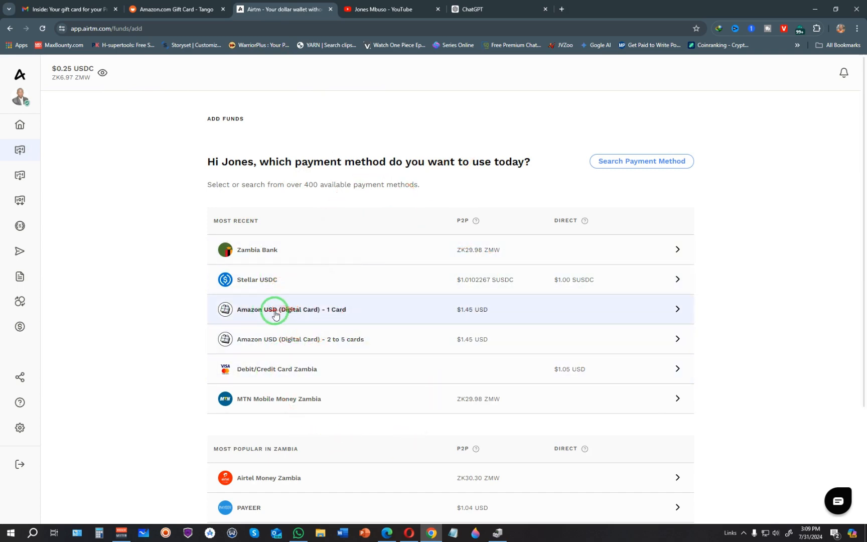
mouse_move(266, 315)
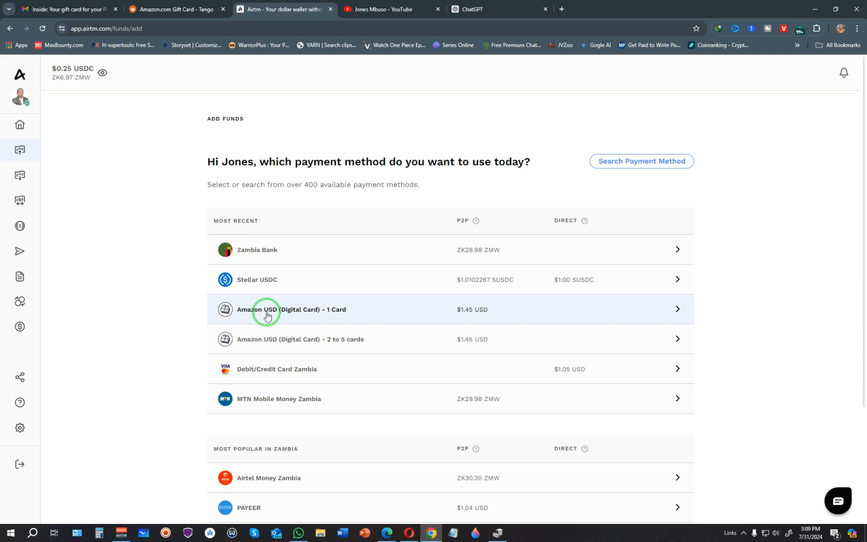
mouse_move(399, 311)
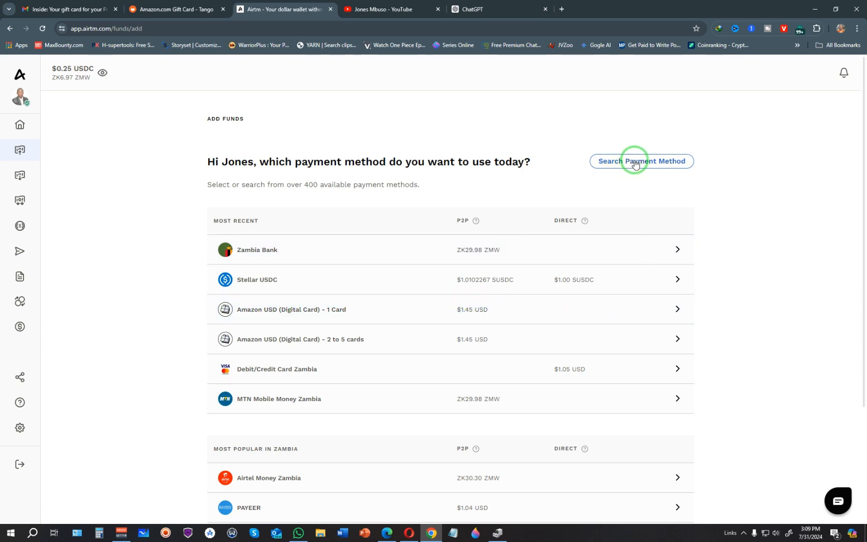
Search payment methods for 'amazon' and pick Amazon USD (Digital Card) - 1 Card.
click(641, 161)
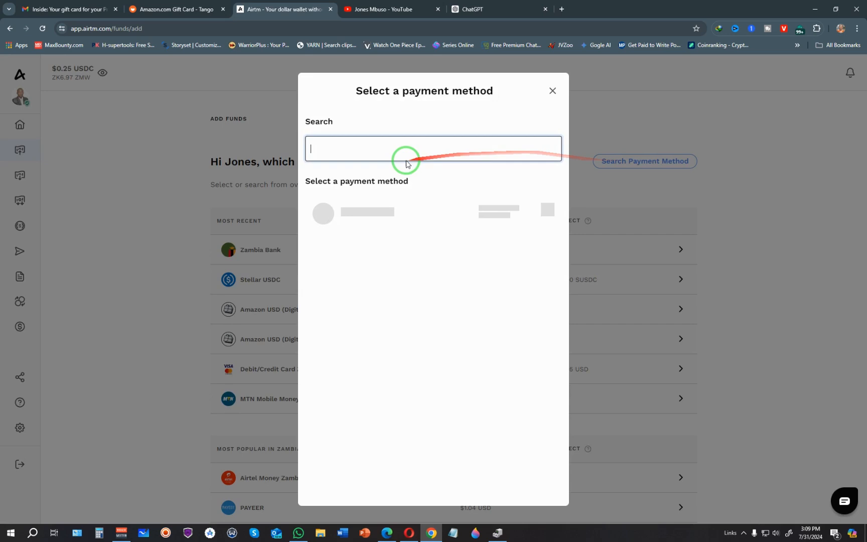
text(ama)
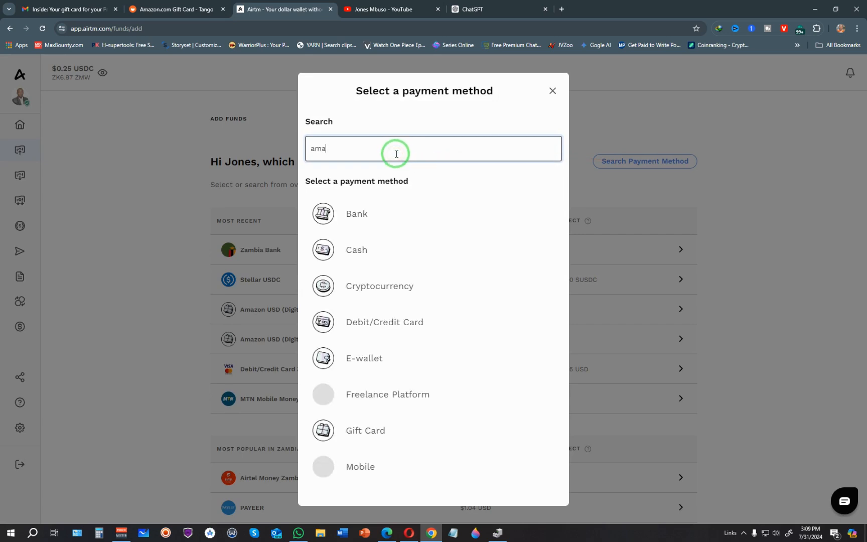
text(zon)
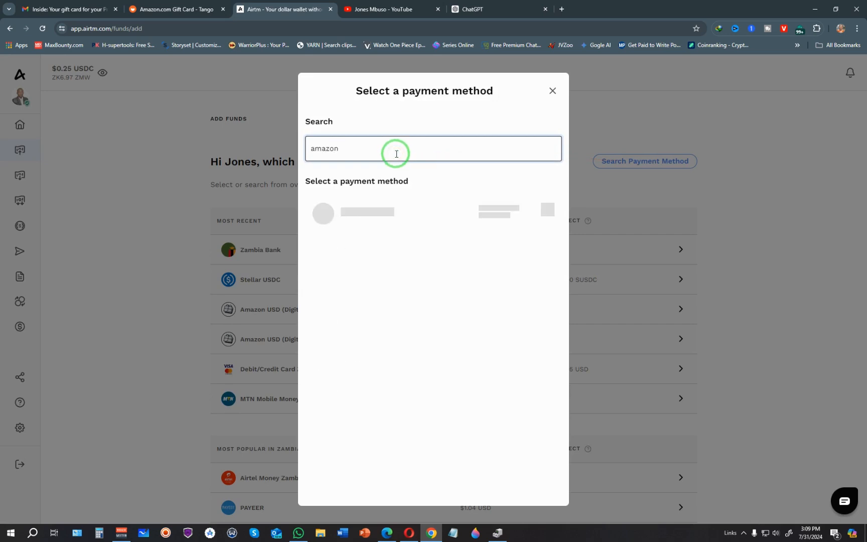
mouse_move(388, 256)
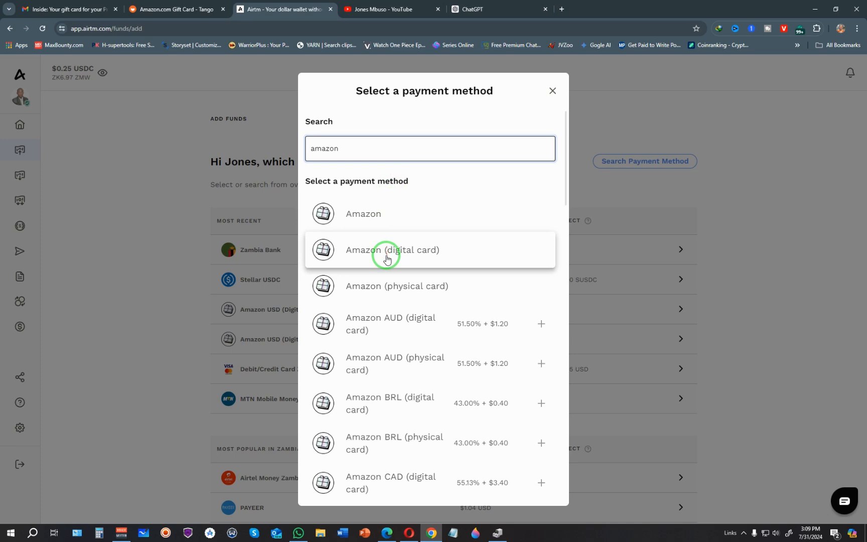
mouse_move(430, 353)
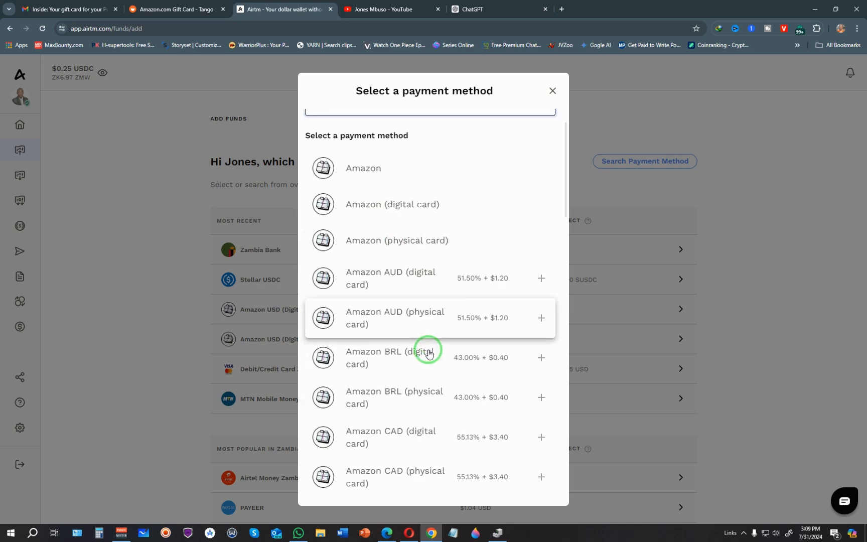
scroll(down, 3)
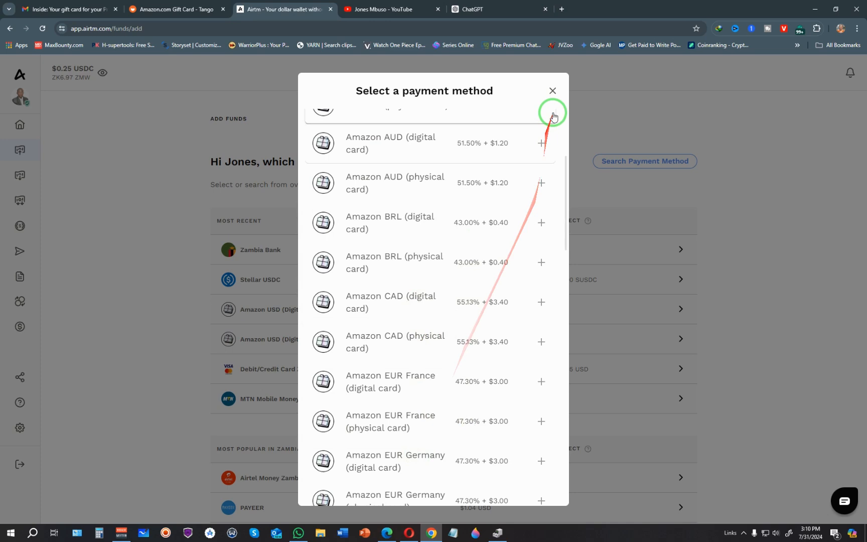
click(551, 90)
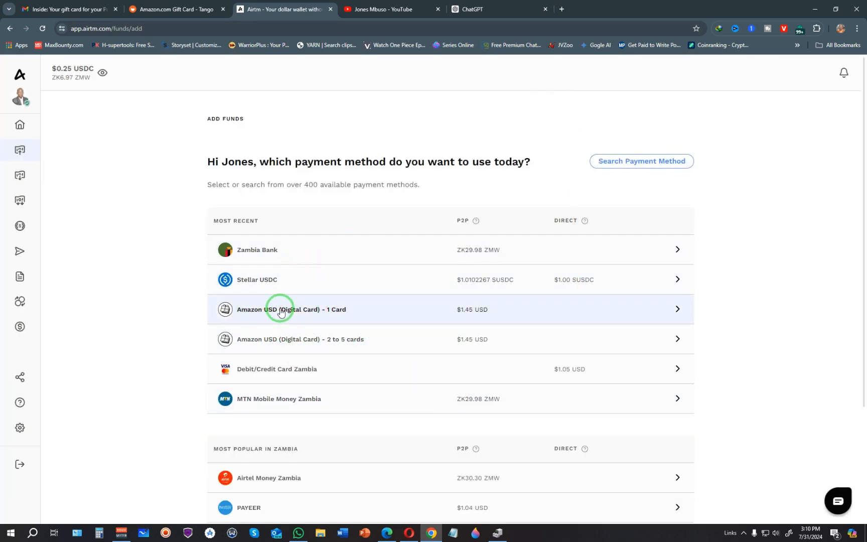
click(291, 309)
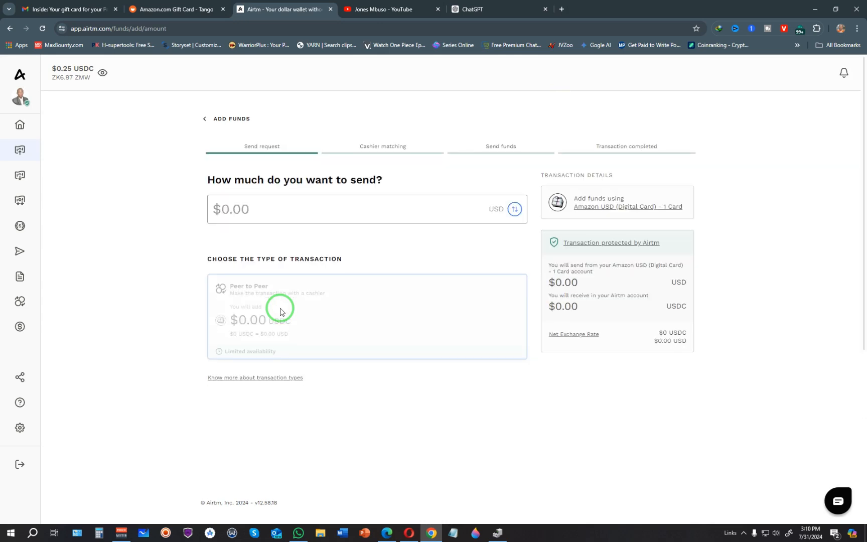
Enter the send amount for the $15 peer-to-peer add-funds request yielding 9.27 USDC.
text(144.97)
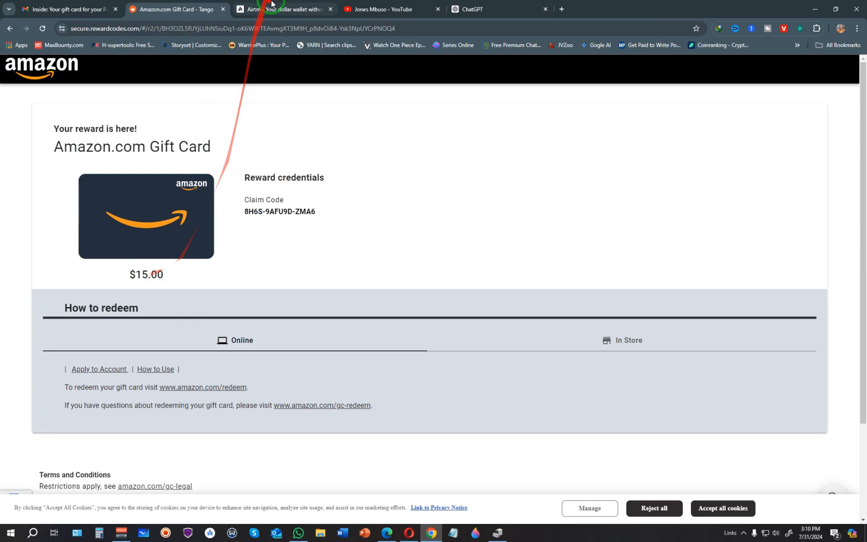
click(282, 9)
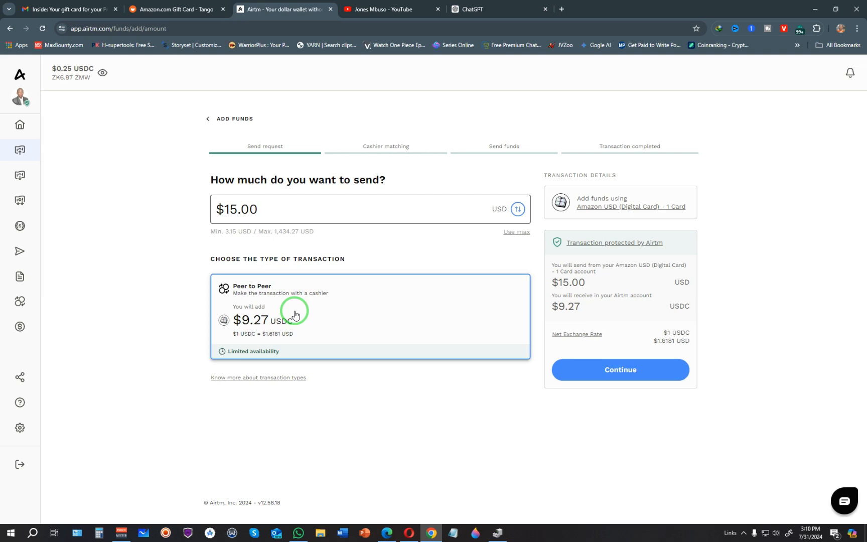
mouse_move(619, 278)
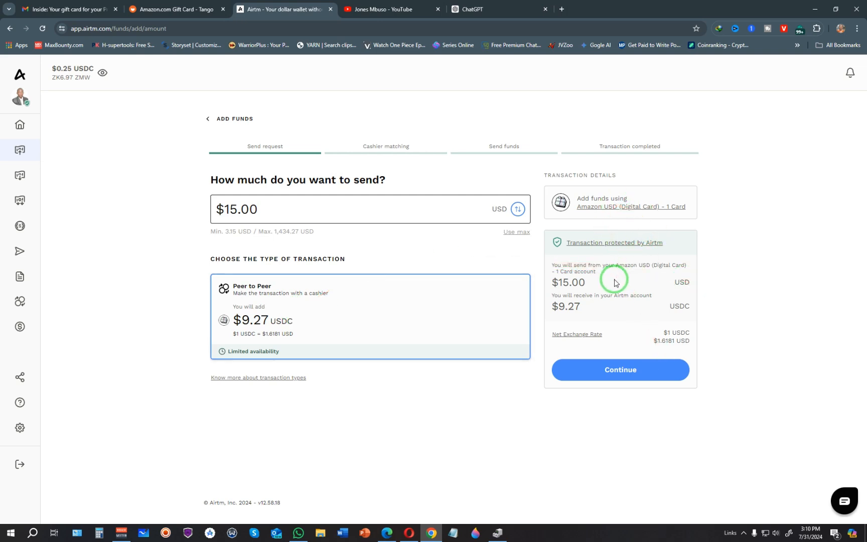
mouse_move(304, 318)
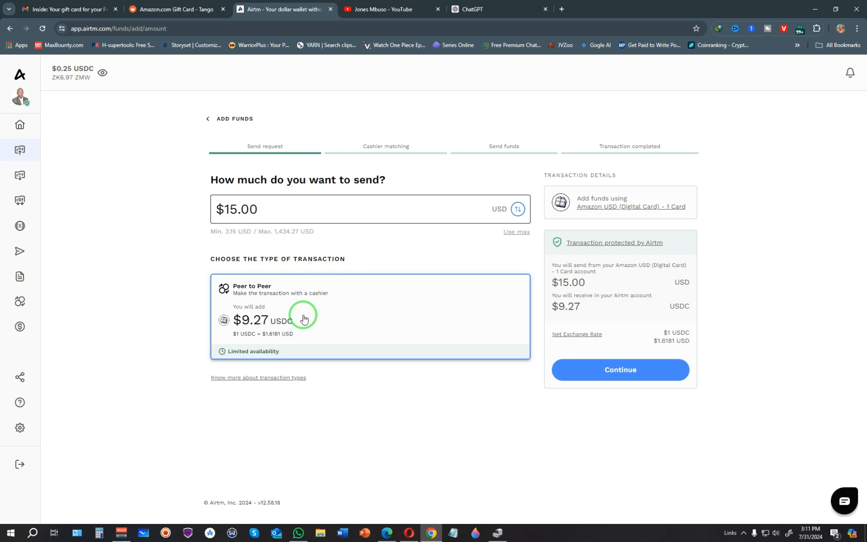
mouse_move(428, 160)
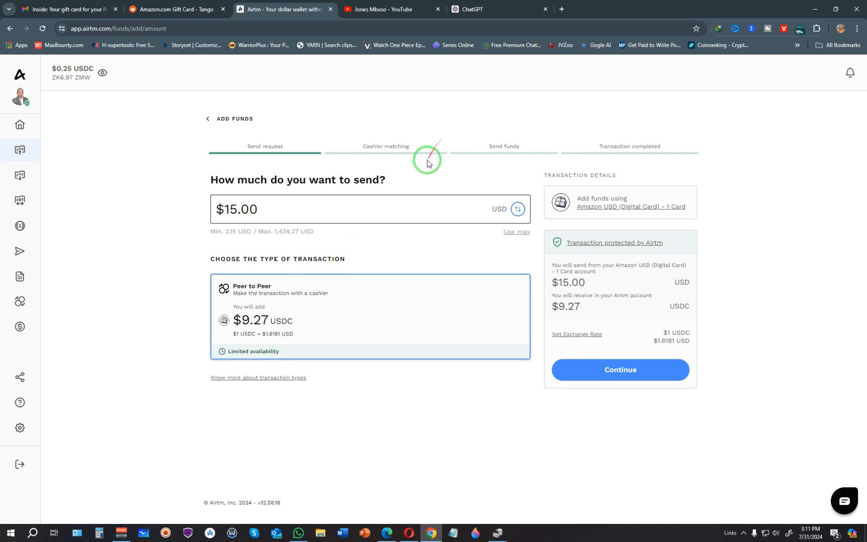
mouse_move(334, 260)
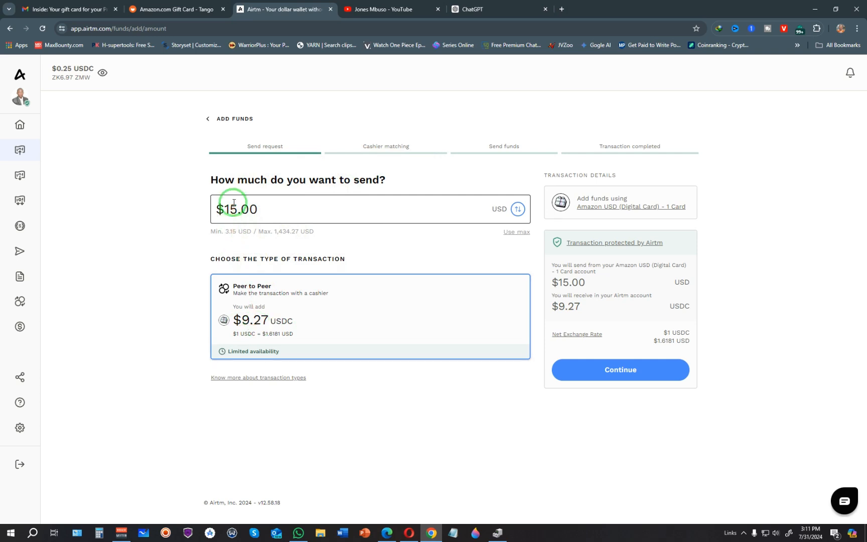
mouse_move(265, 326)
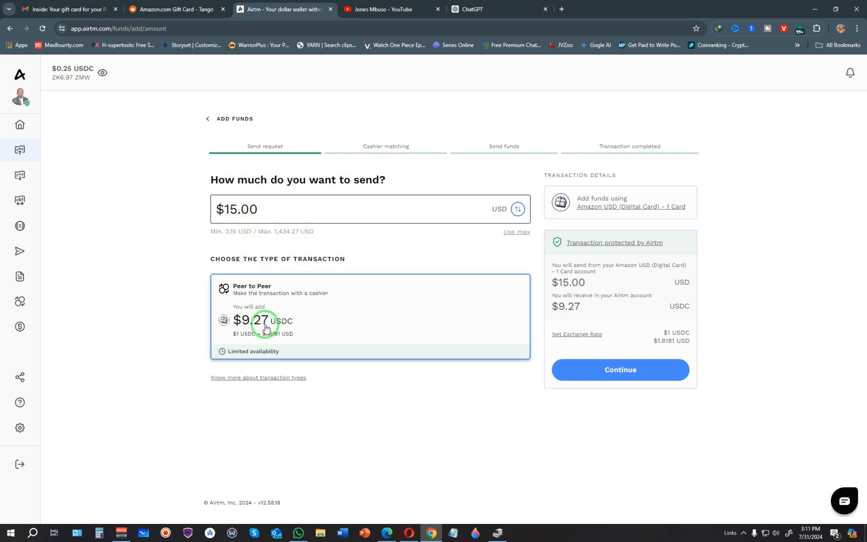
mouse_move(281, 323)
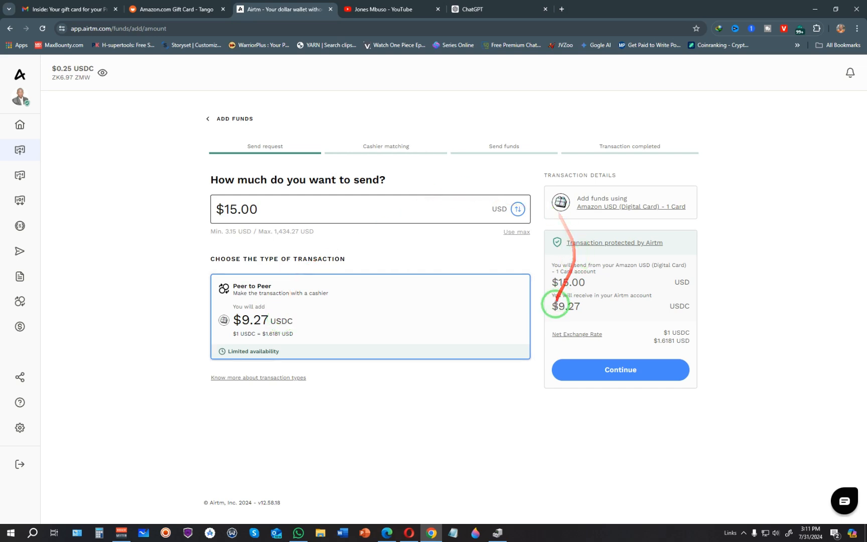
mouse_move(279, 245)
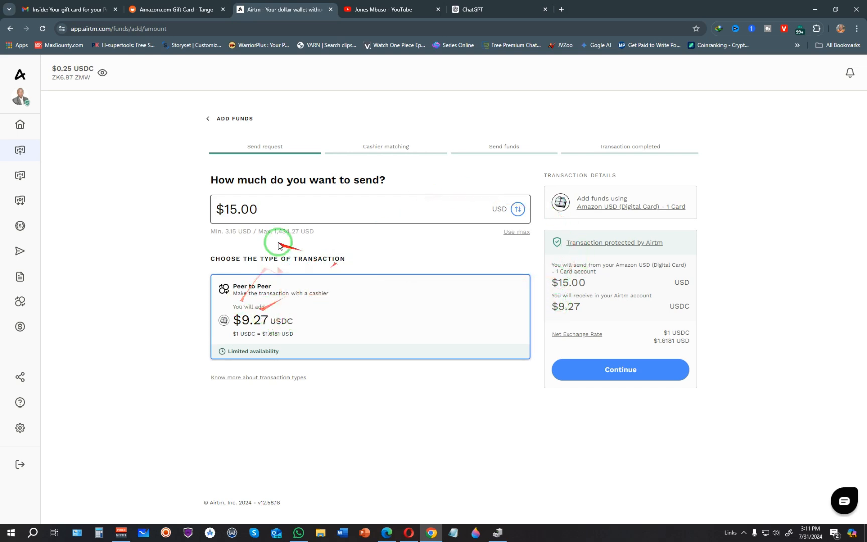
mouse_move(431, 234)
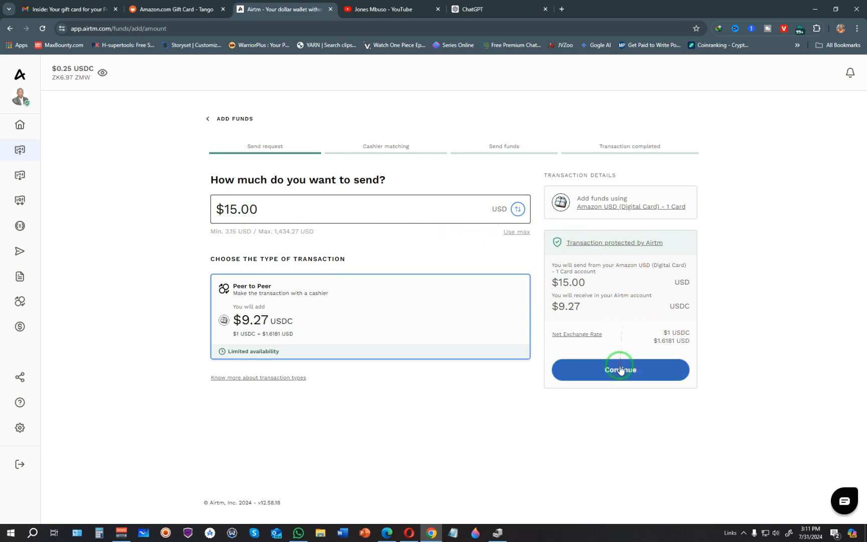
Continue to review and submit the $15 add-funds request for cashier matching.
click(619, 369)
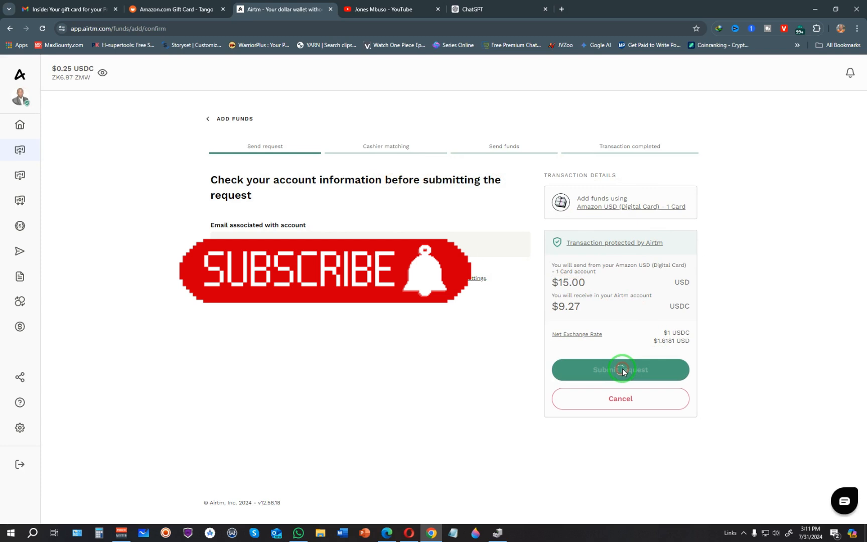
click(620, 369)
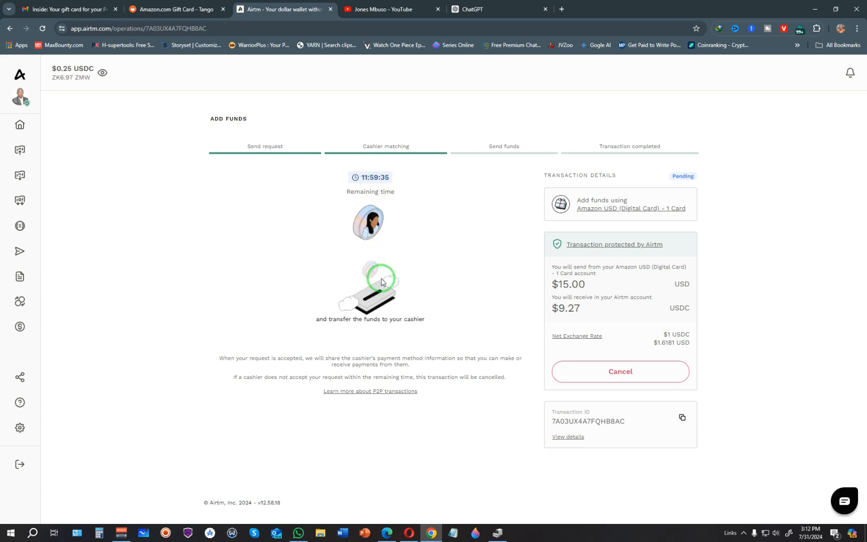
mouse_move(435, 155)
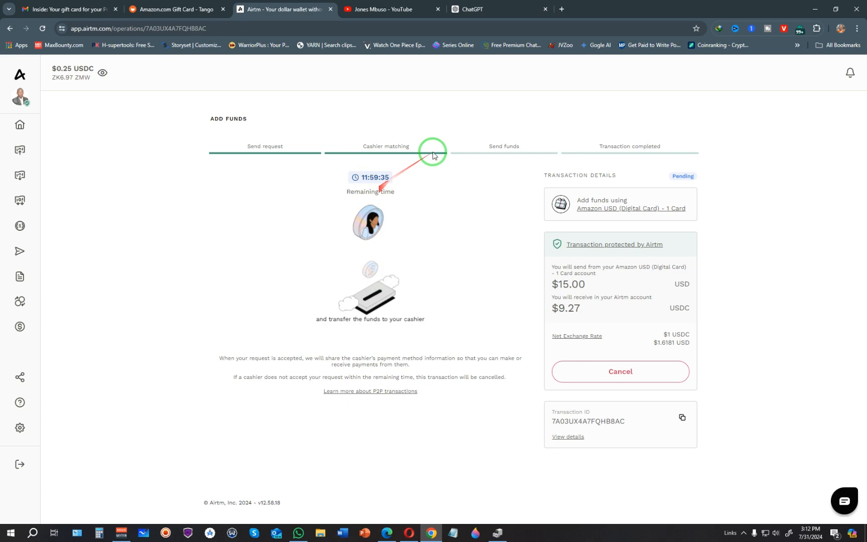
mouse_move(396, 308)
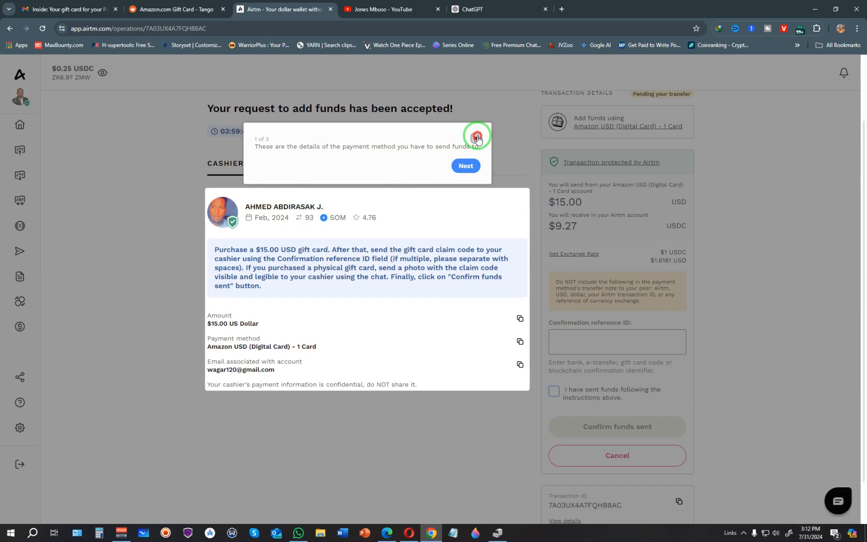
click(476, 136)
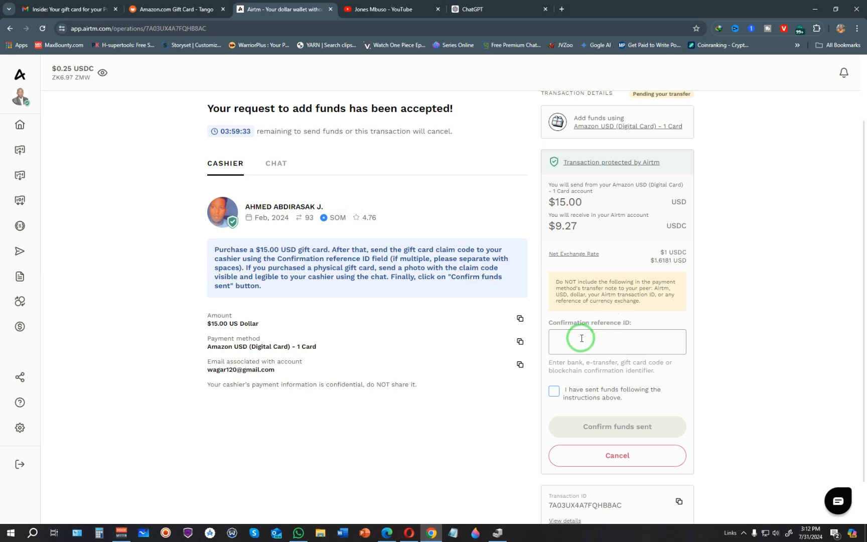
click(175, 9)
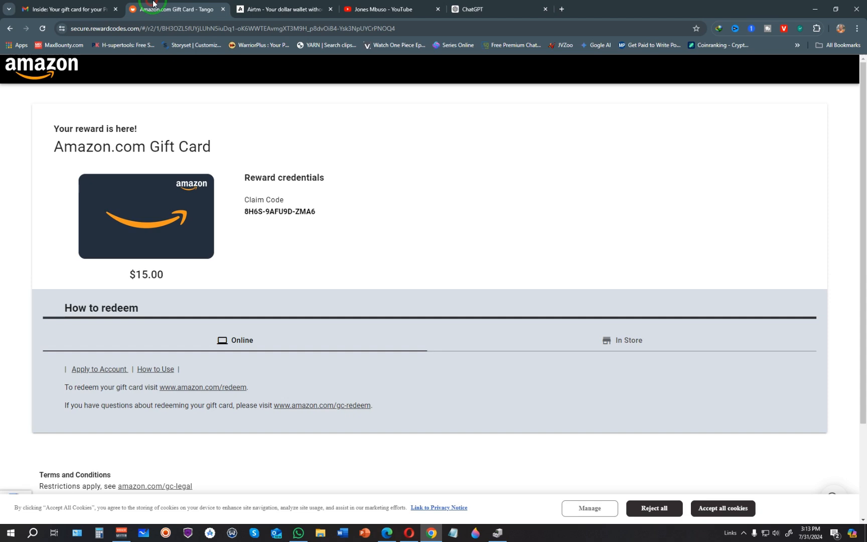
click(294, 201)
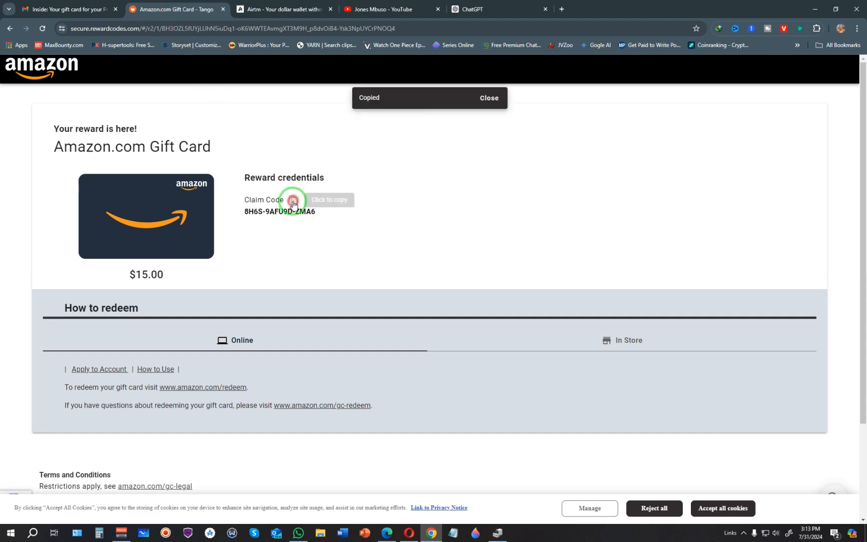
click(283, 9)
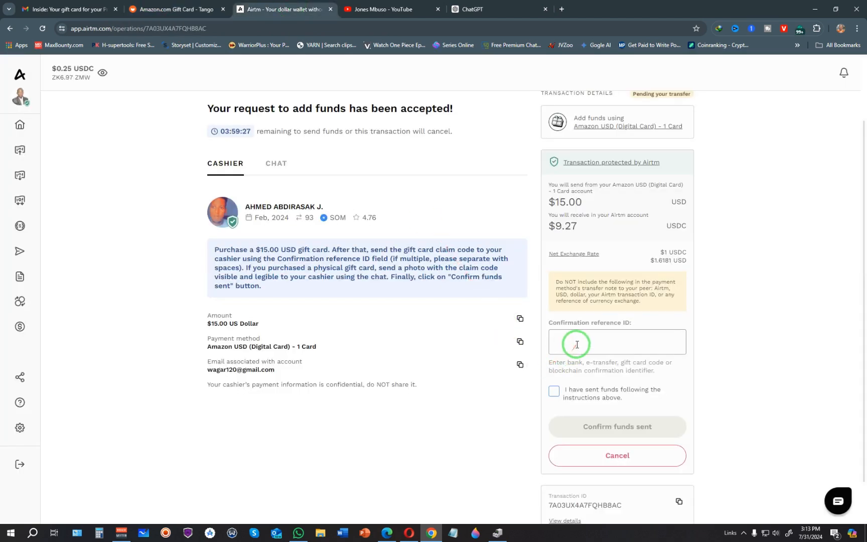
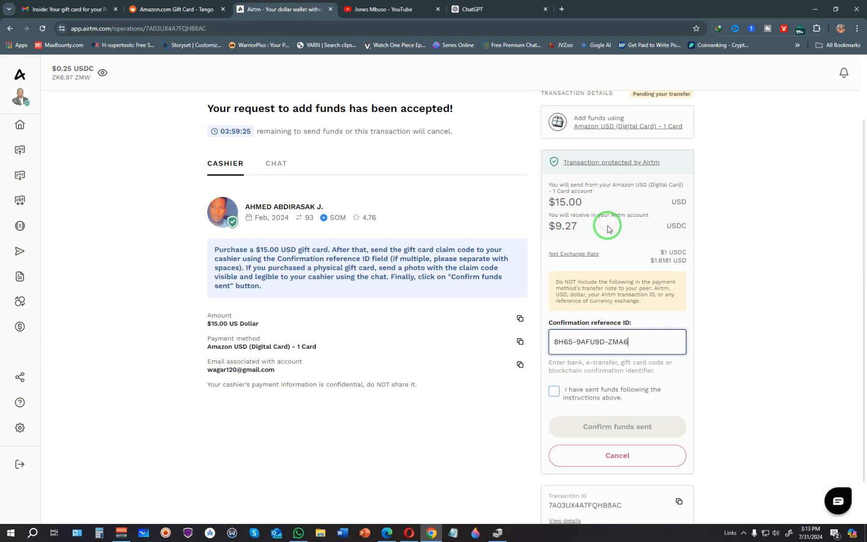
click(554, 391)
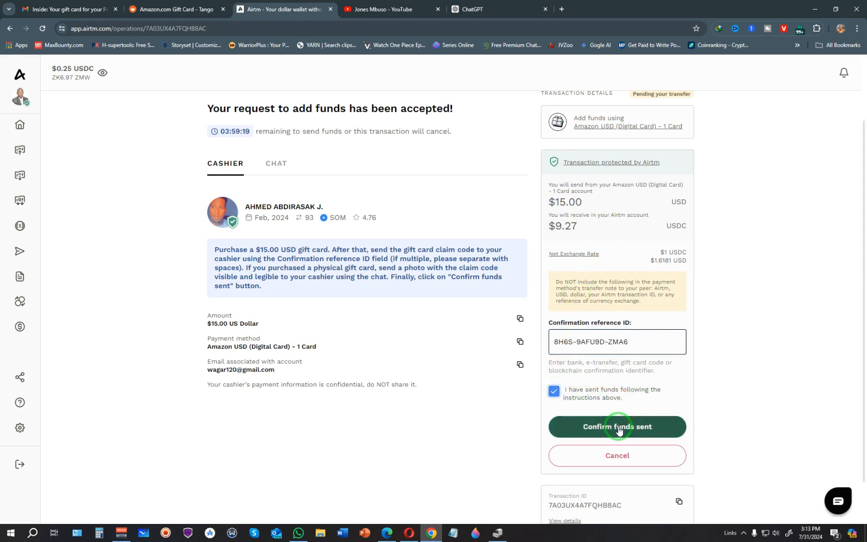
click(617, 426)
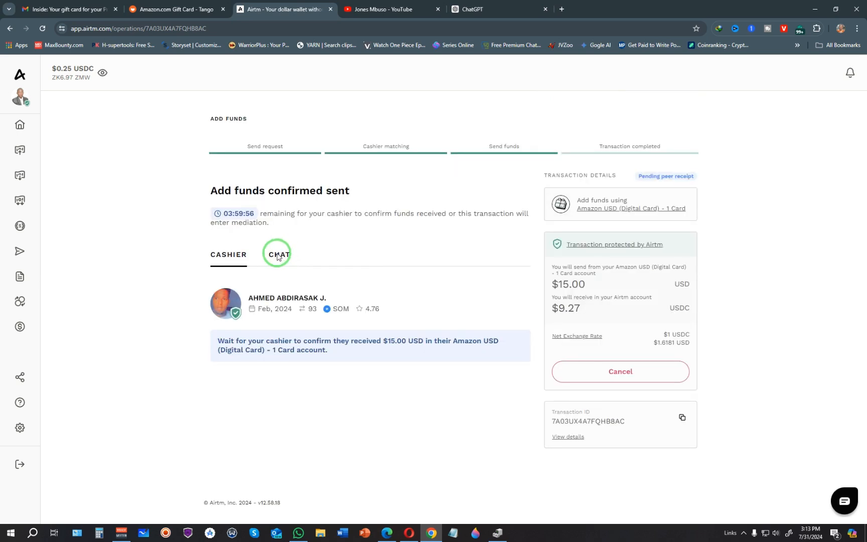
Paste the gift card claim code into the cashier chat and send it.
click(277, 253)
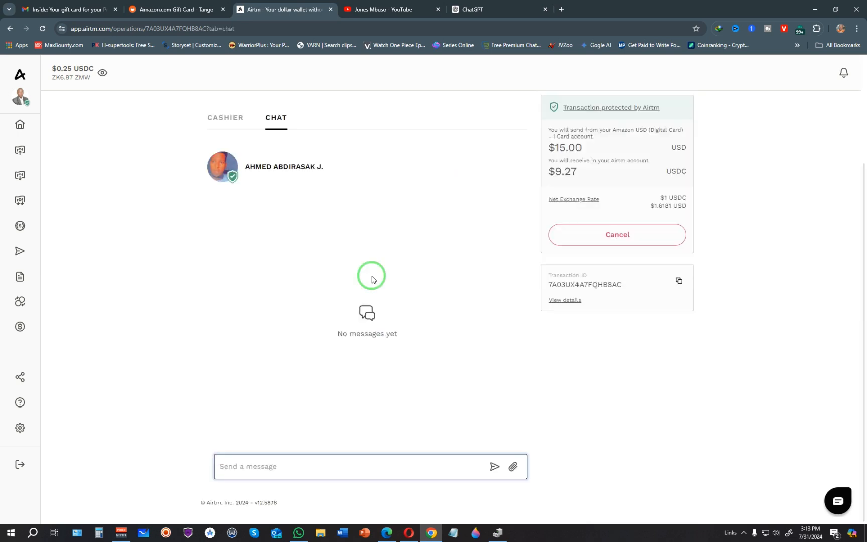
mouse_move(279, 172)
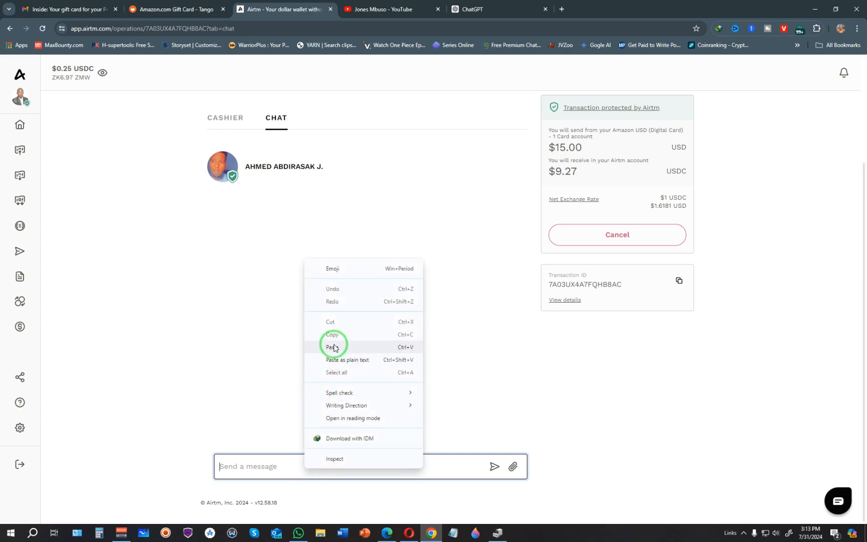
click(332, 347)
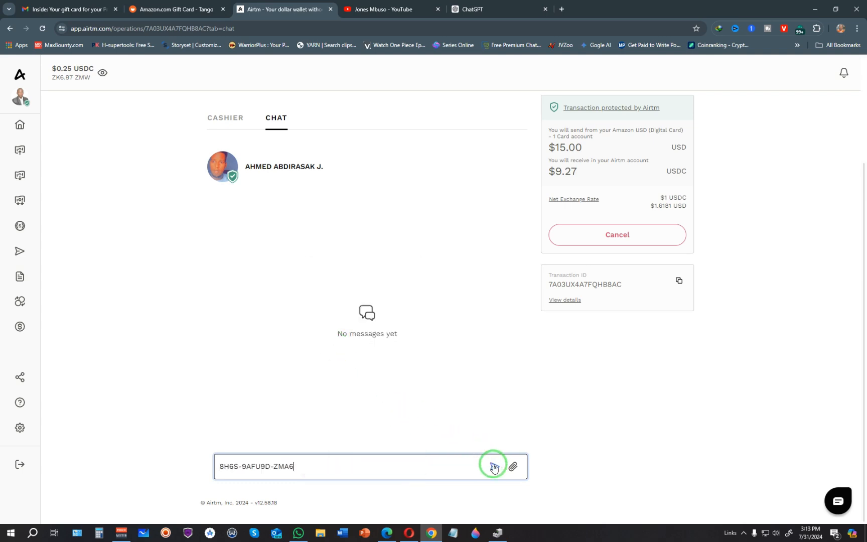
click(493, 467)
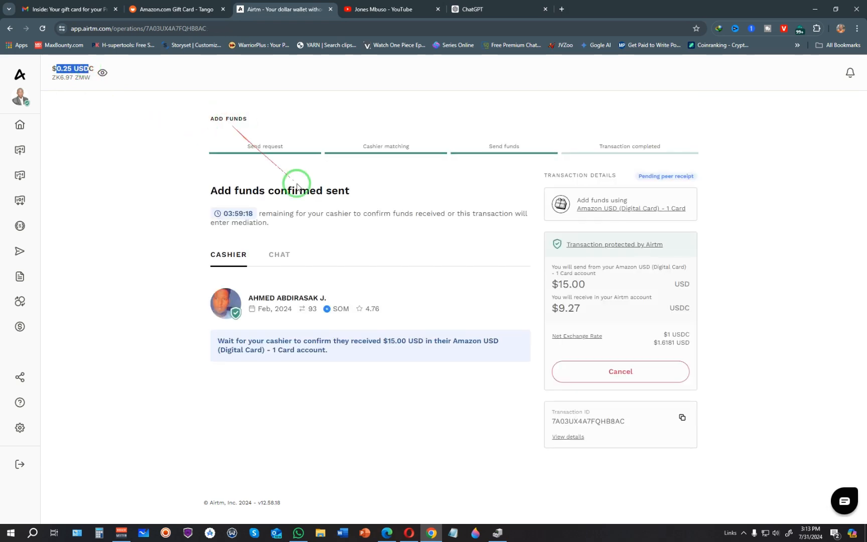
mouse_move(320, 362)
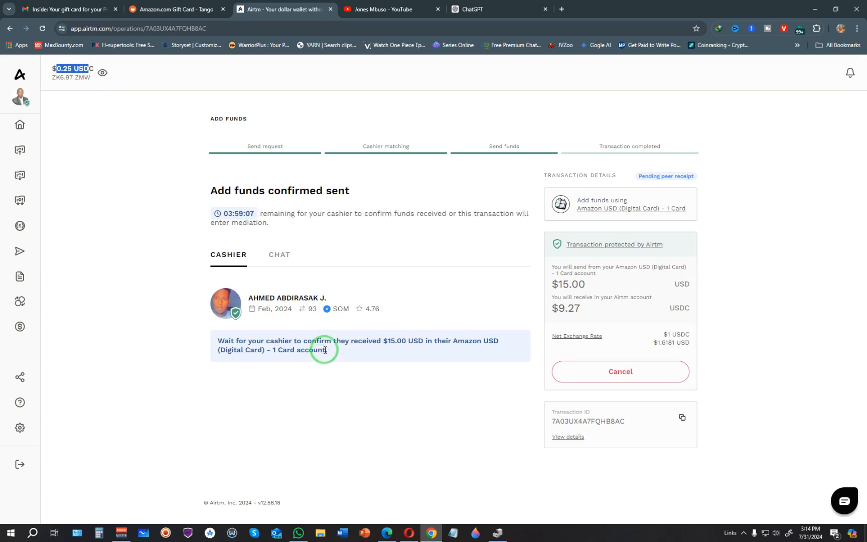
mouse_move(349, 362)
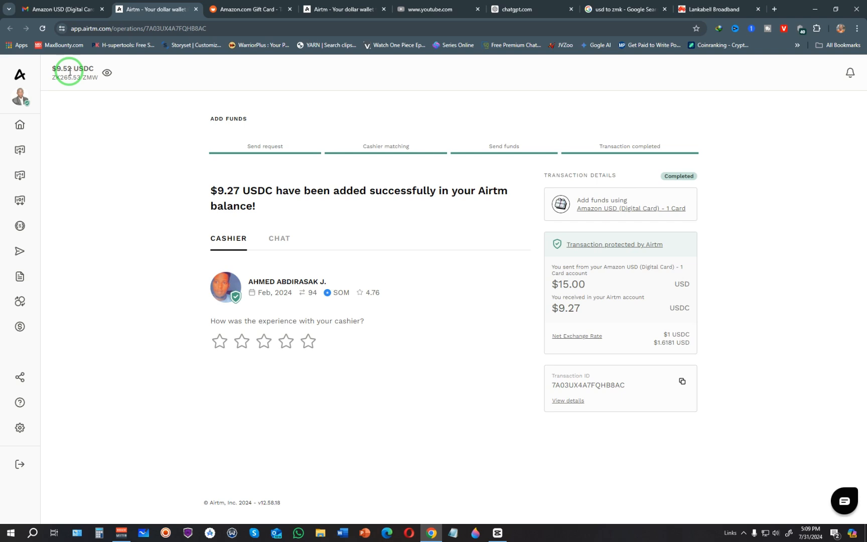
Rate the cashier five stars after the 9.27 USDC is added to the balance.
click(308, 340)
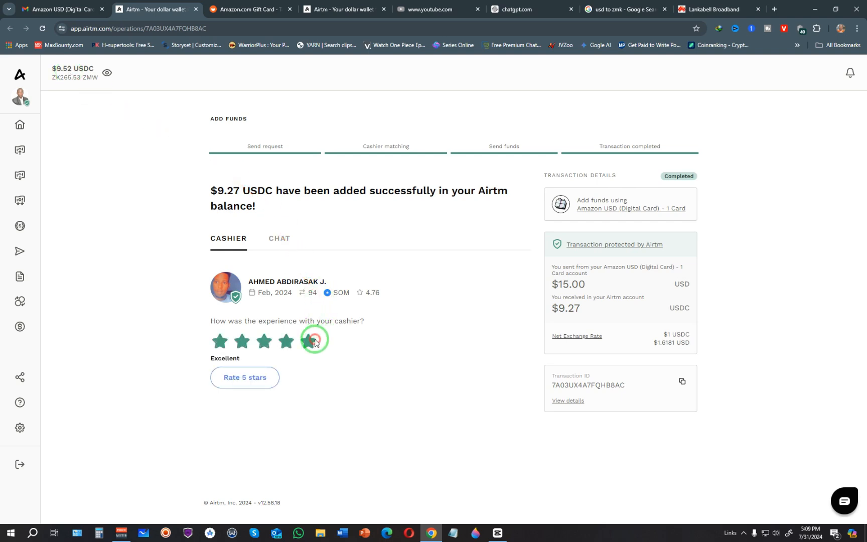